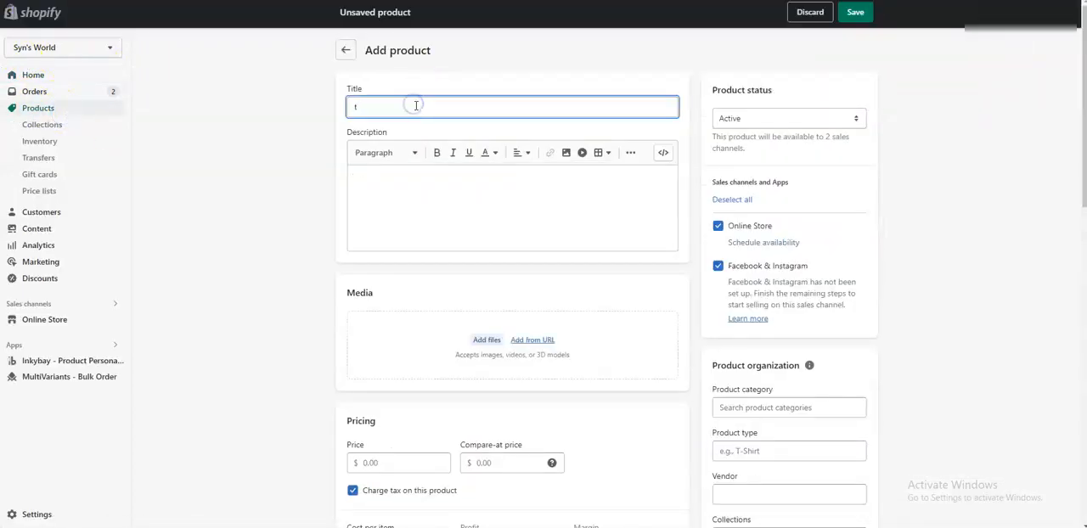
Step: Title the product 't-shirt', describe it as 'custom product builder', and add its image
text(-shirt)
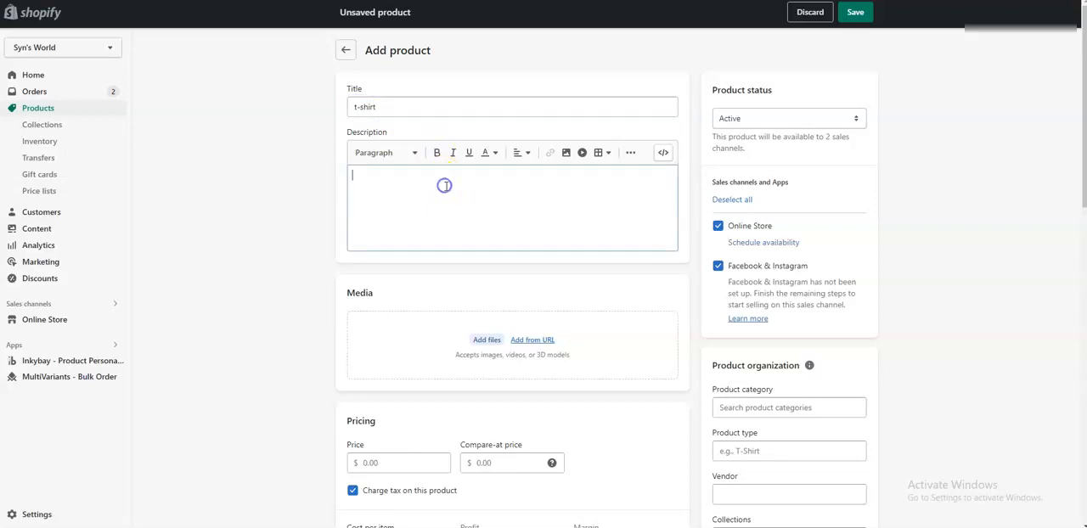
text(c)
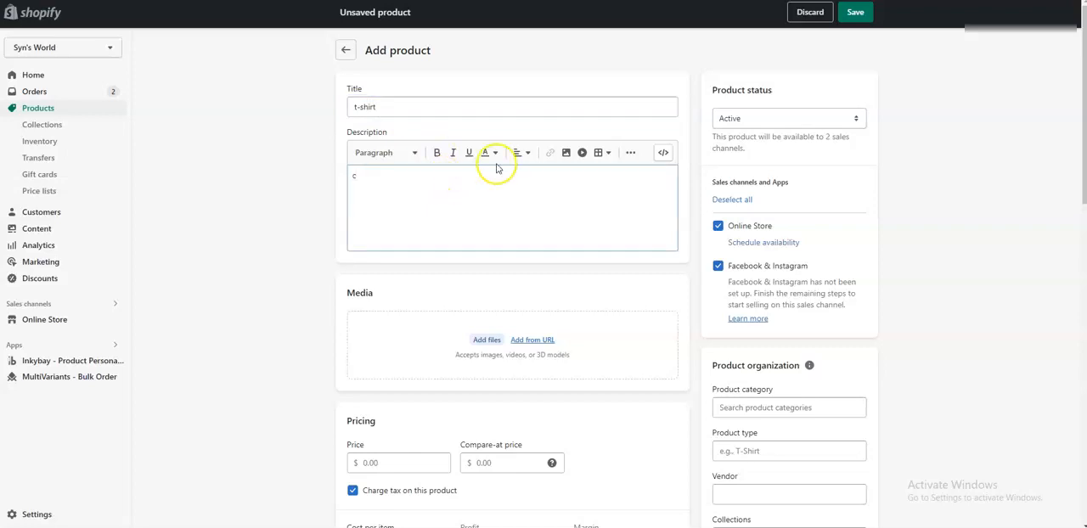
text(ustom product builder)
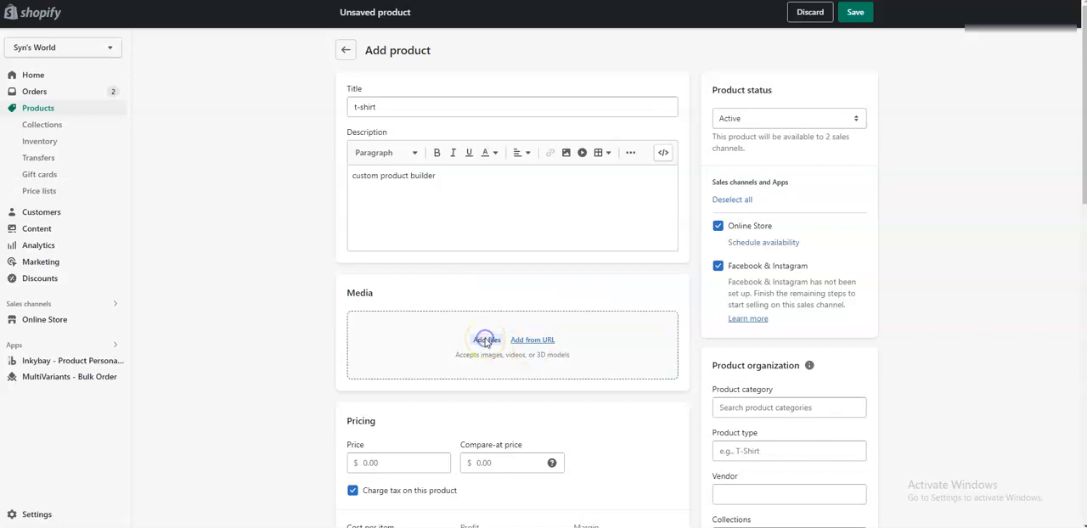
click(486, 340)
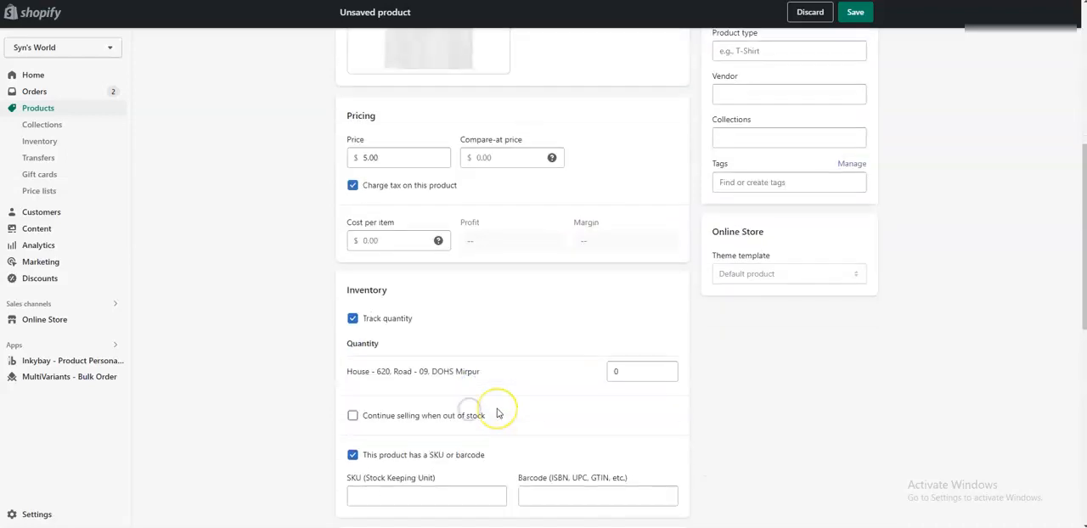
mouse_move(509, 324)
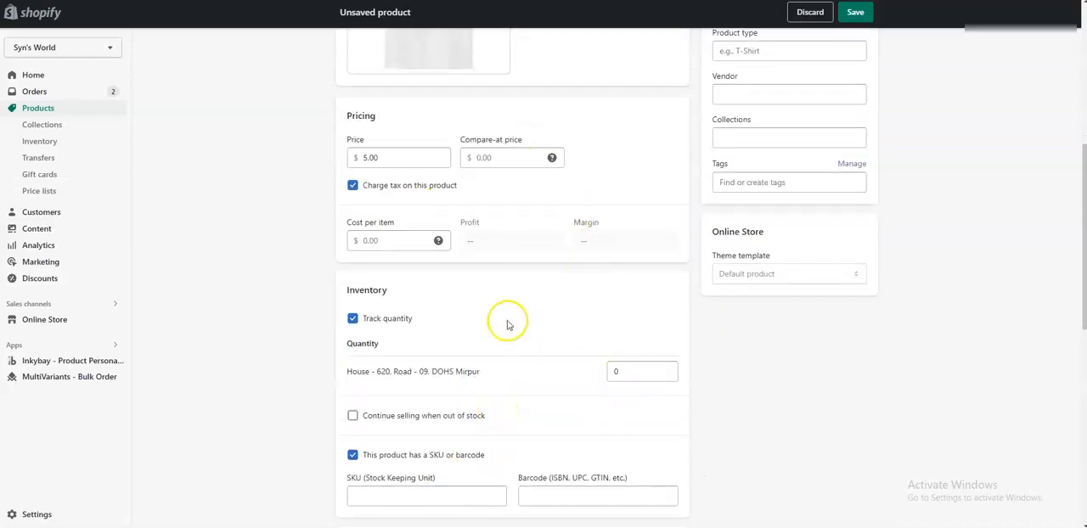
scroll(down, 3)
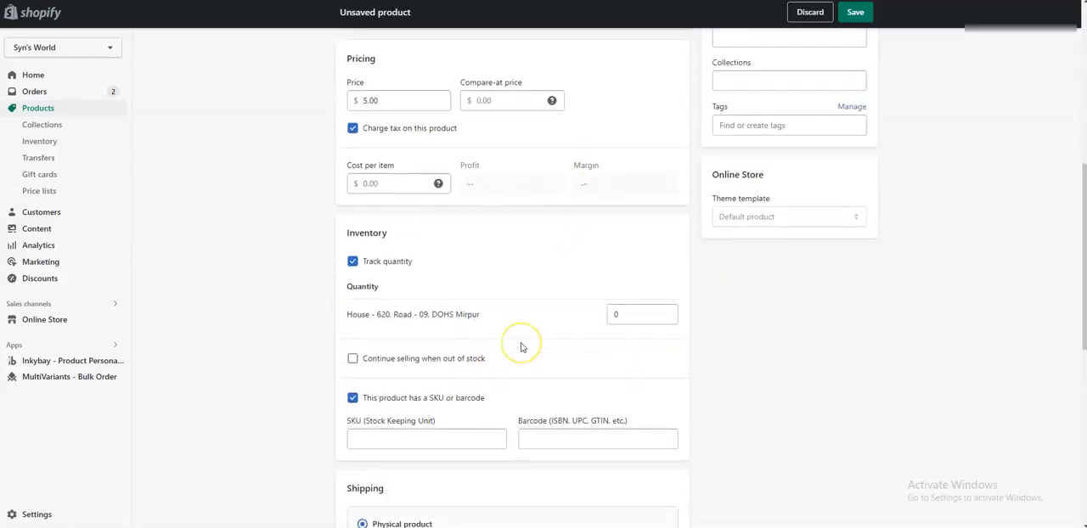
scroll(down, 3)
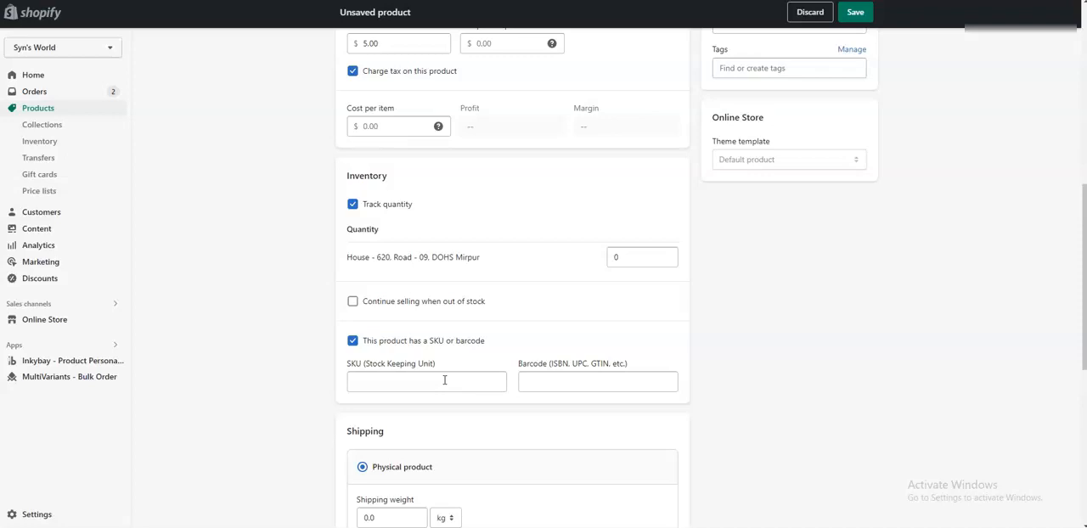
mouse_move(489, 353)
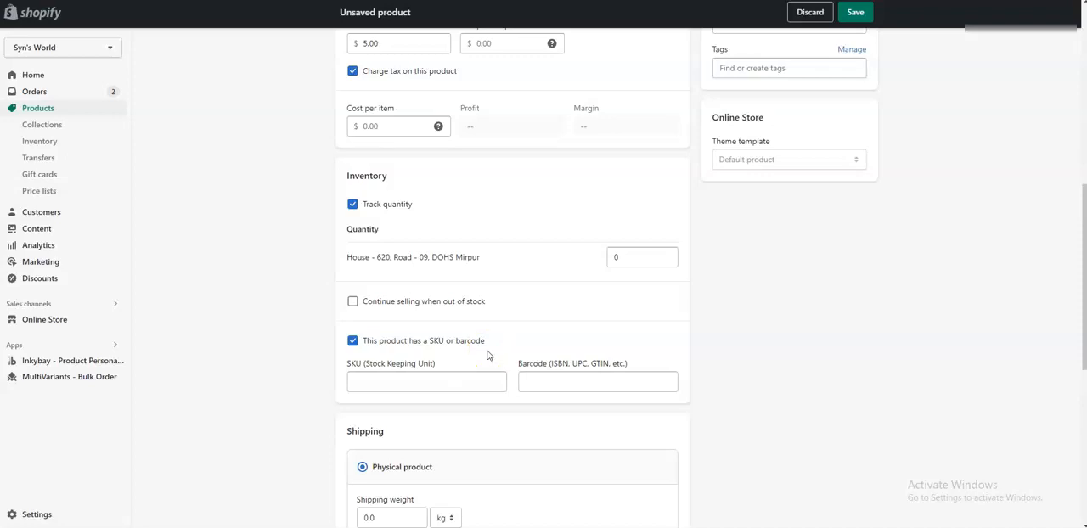
scroll(down, 3)
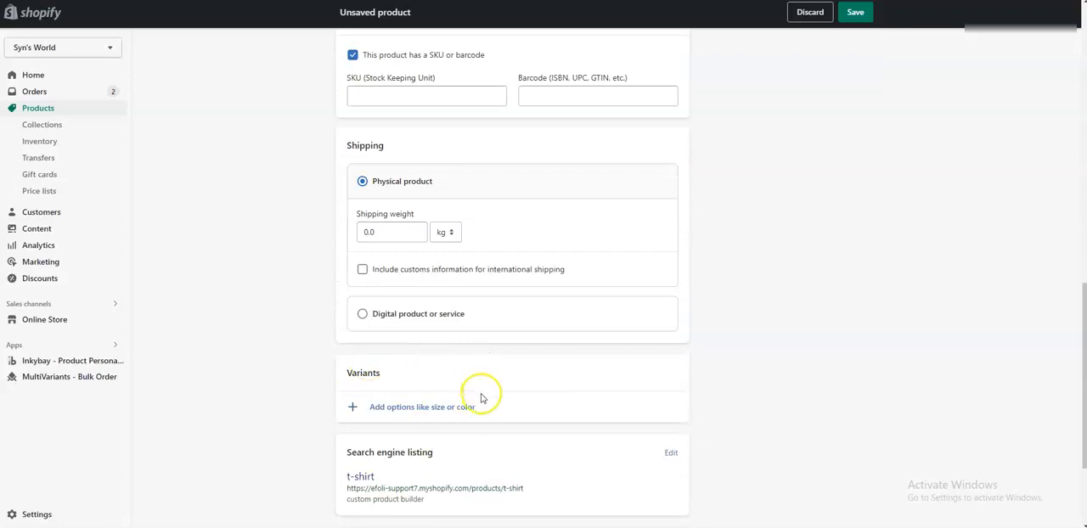
mouse_move(442, 416)
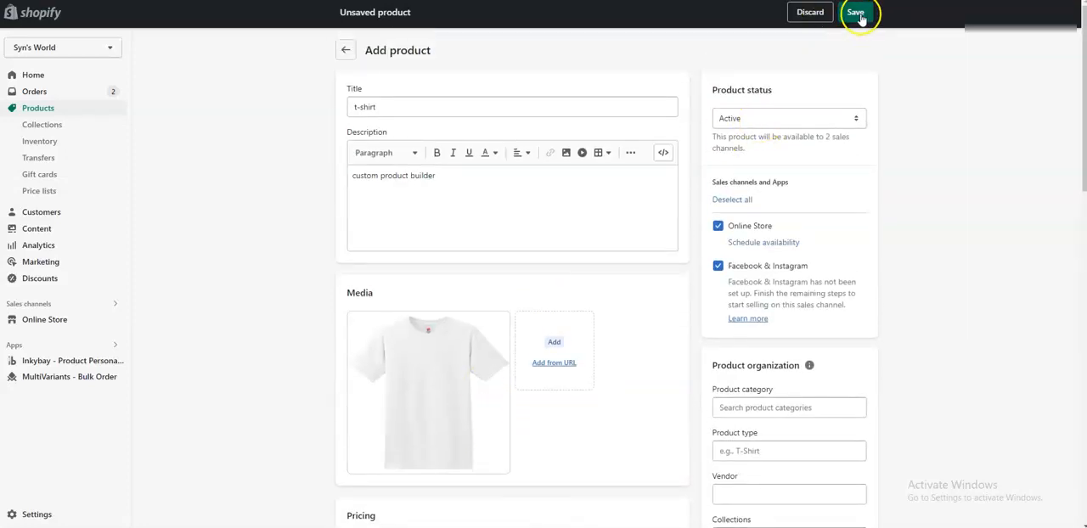
Step: Save the t-shirt, then make it customizable from Inkybay - Product Personalizer
click(855, 12)
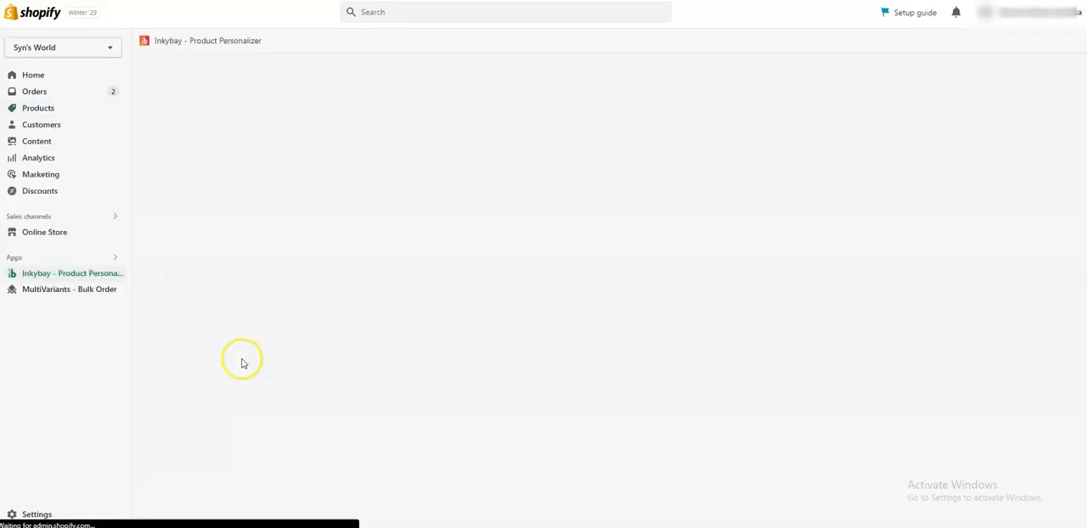
click(351, 61)
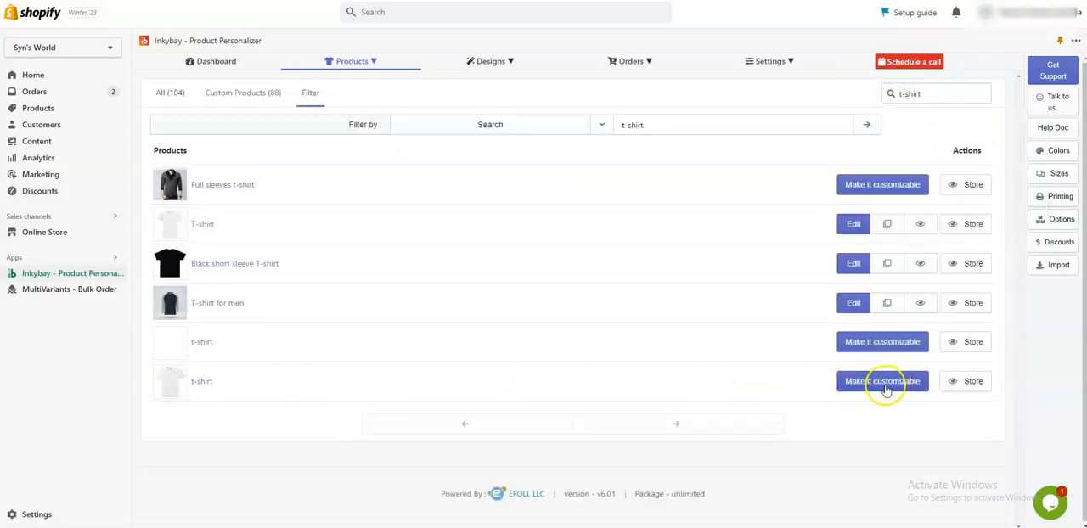
click(881, 380)
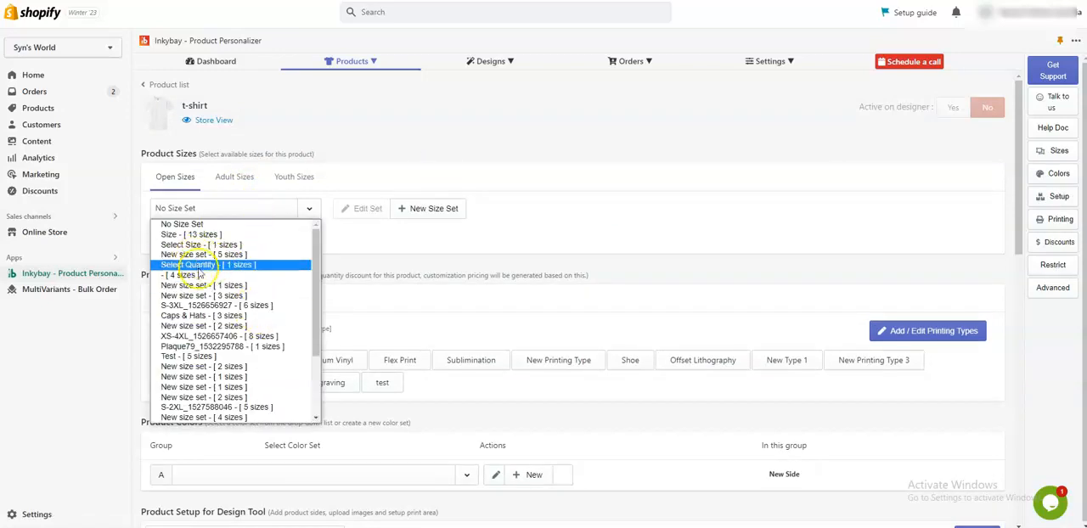
Step: Choose the 'Select Quantity - [1 sizes]' size set and keep Screen Print as print type
click(189, 264)
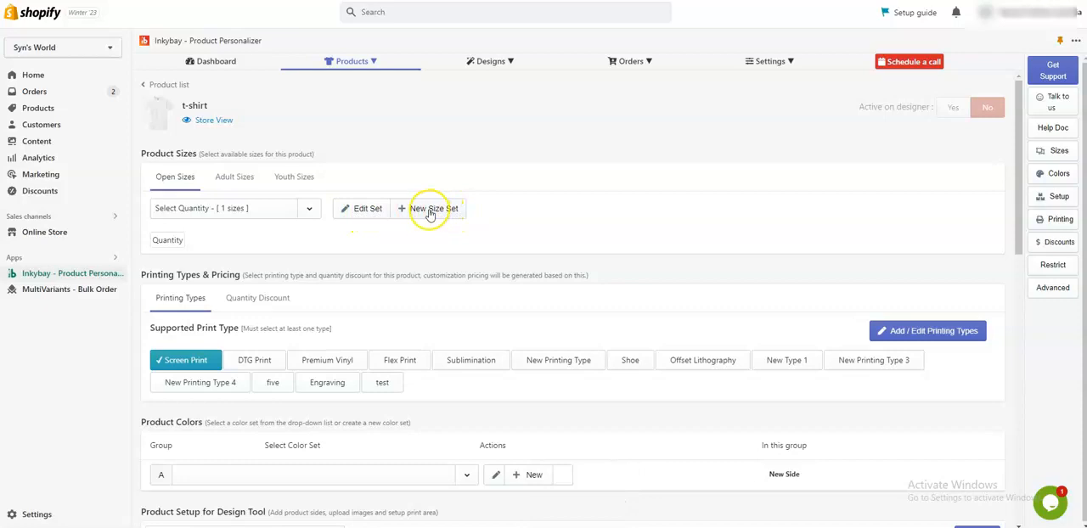
scroll(down, 3)
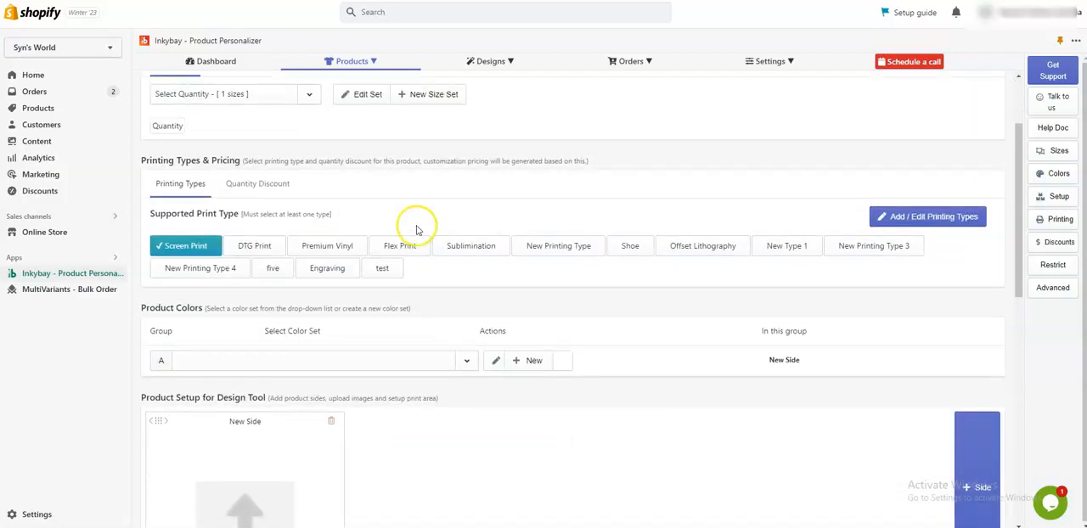
mouse_move(490, 250)
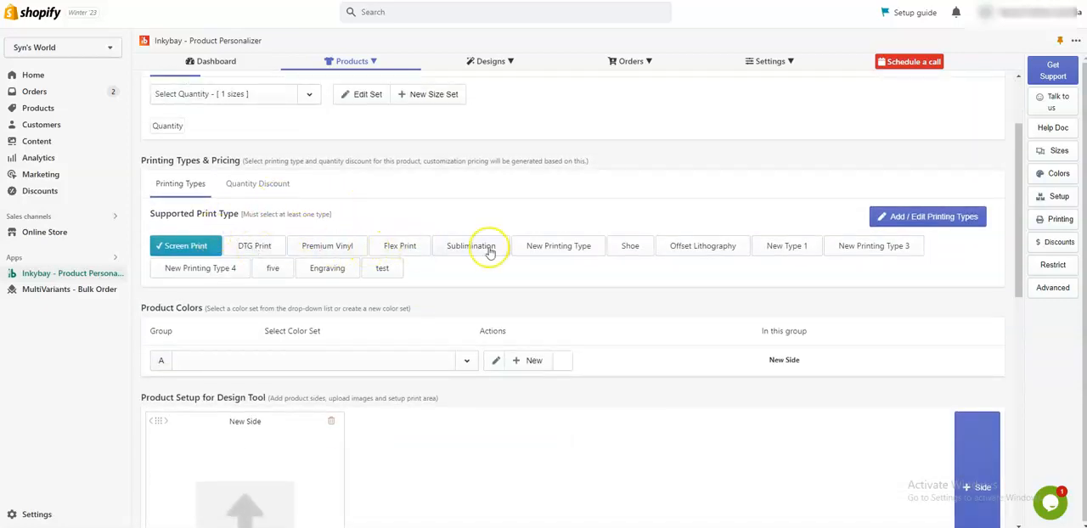
click(399, 245)
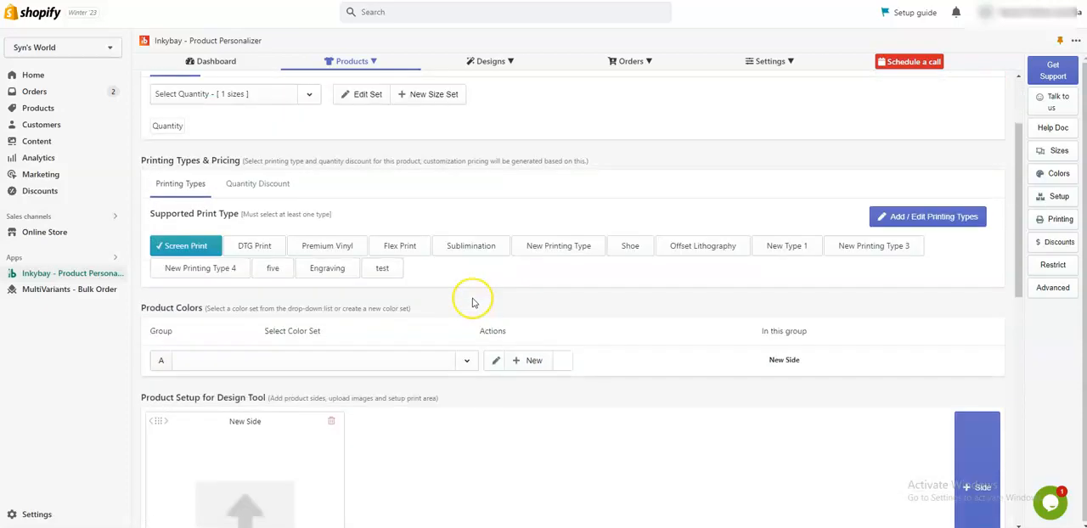
scroll(down, 3)
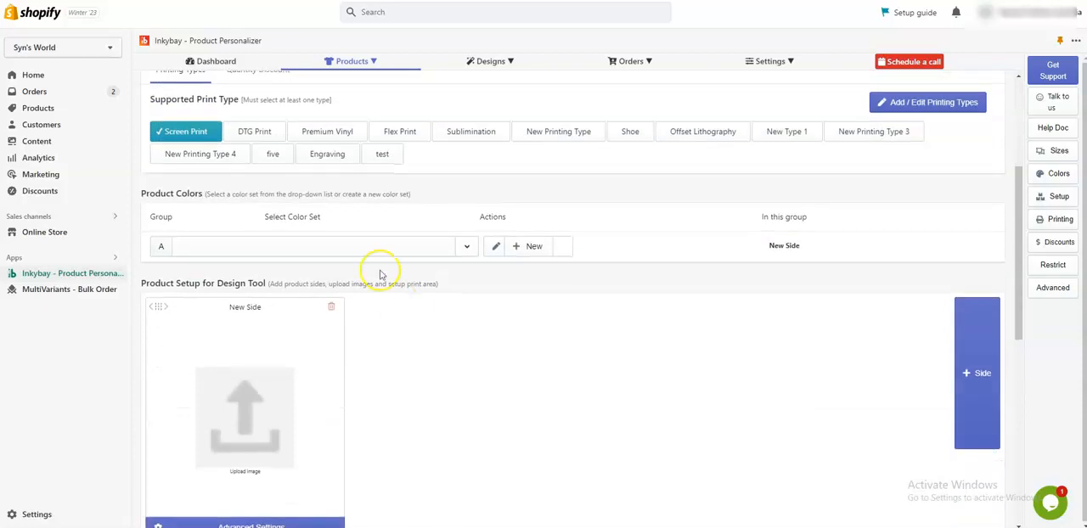
Step: Create a new color set containing White and save it as the product color
click(466, 246)
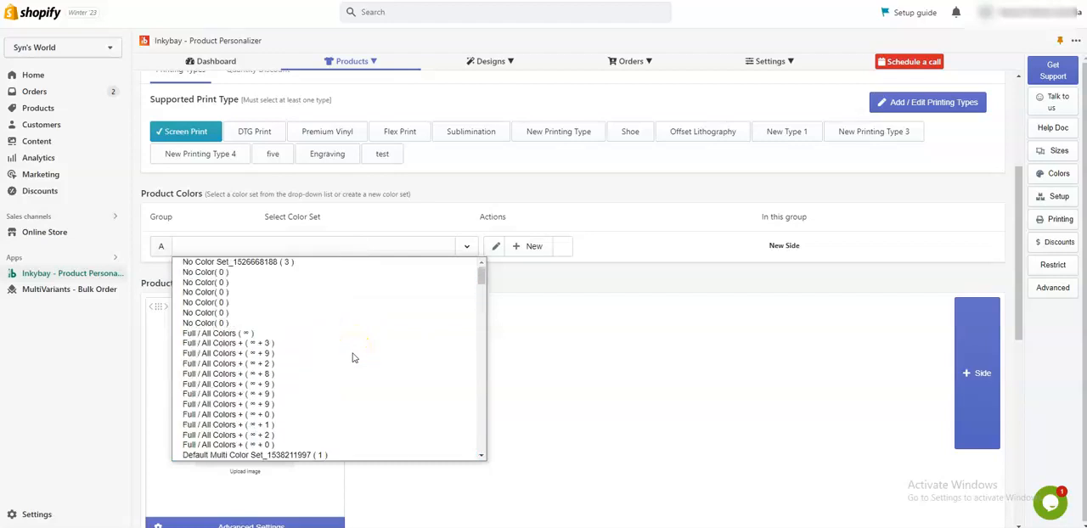
click(527, 247)
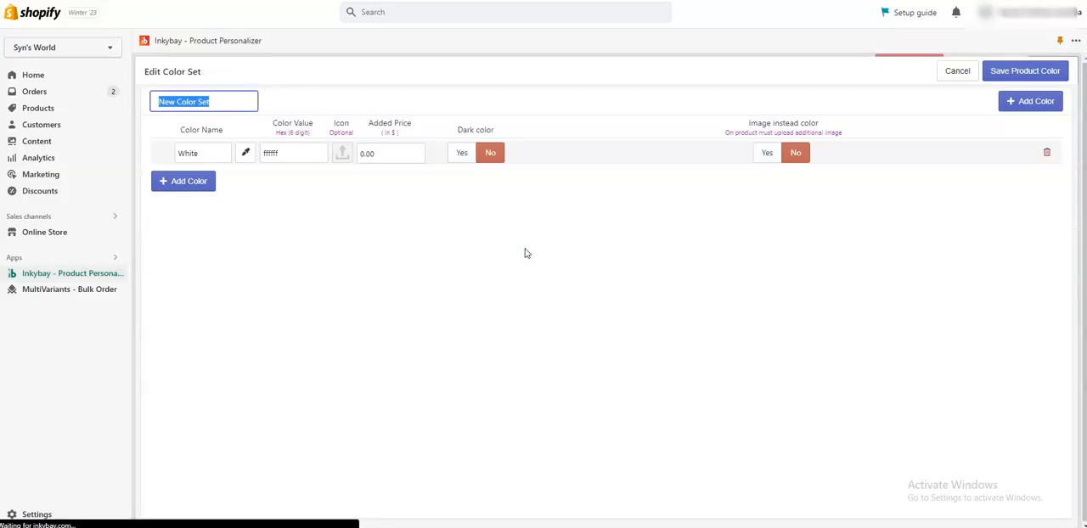
click(957, 70)
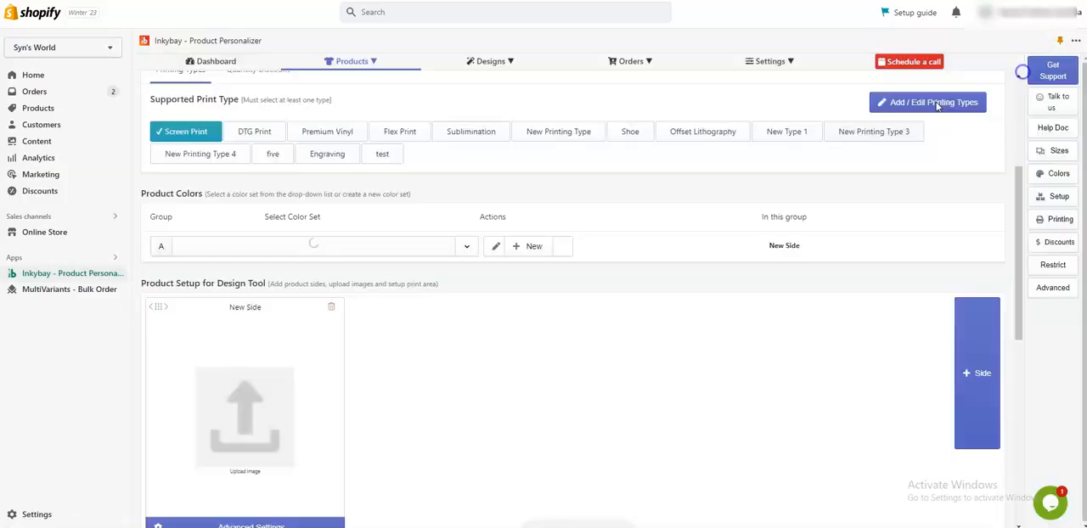
scroll(down, 3)
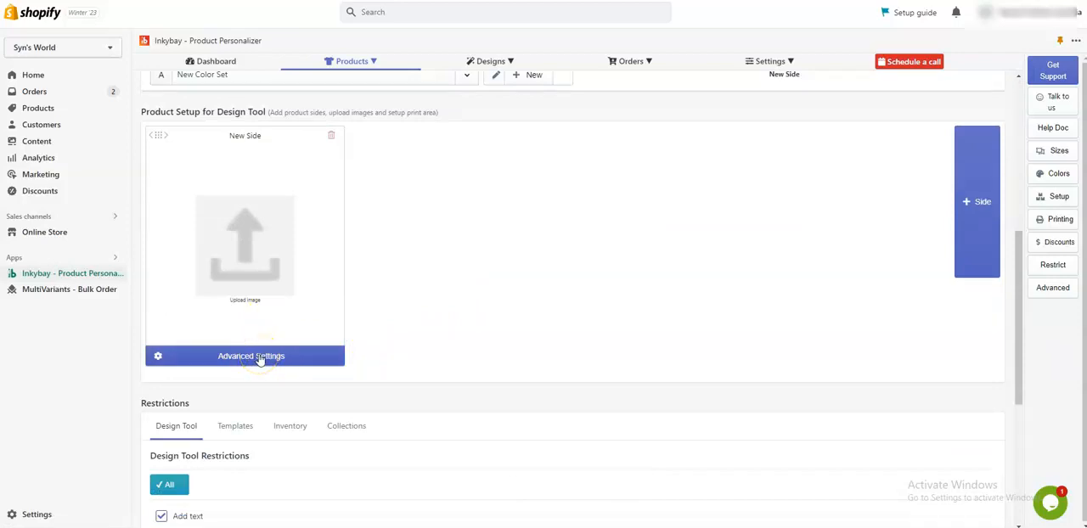
Step: In Advanced Settings, upload the white shirt image and switch to the Print Area tab
click(251, 355)
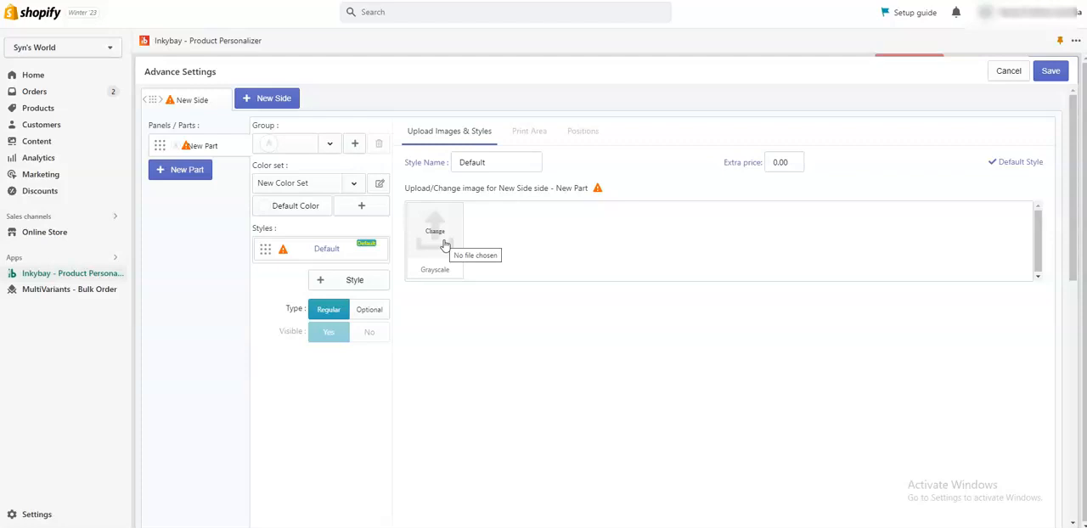
click(435, 238)
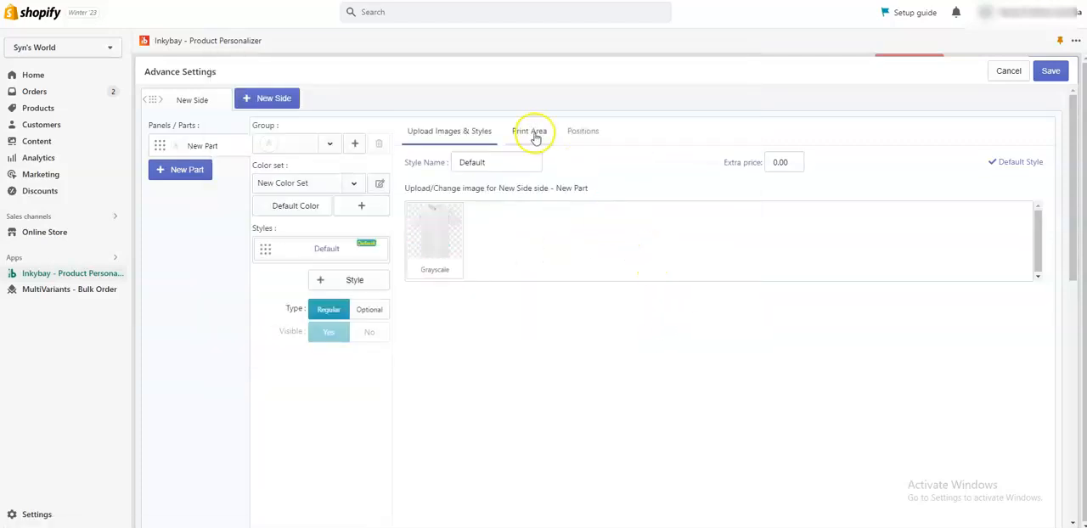
click(529, 131)
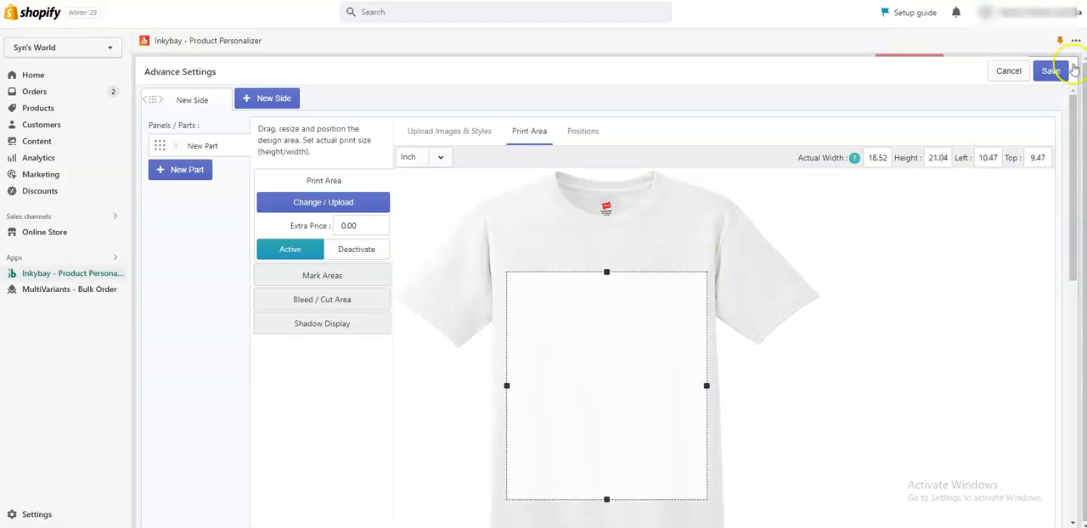
Step: Save the side setup, activate the t-shirt now, and open it in Designer View
click(1051, 70)
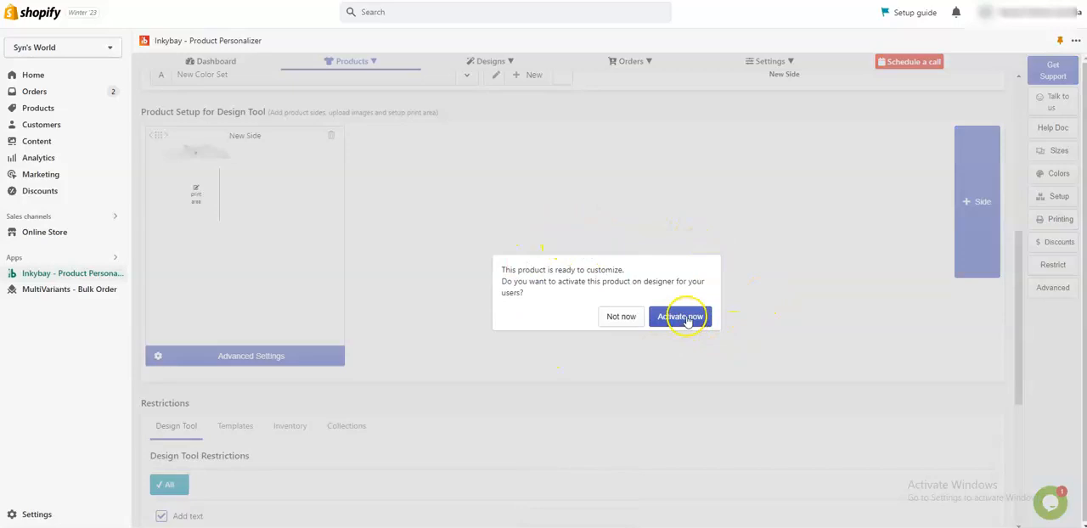
click(679, 316)
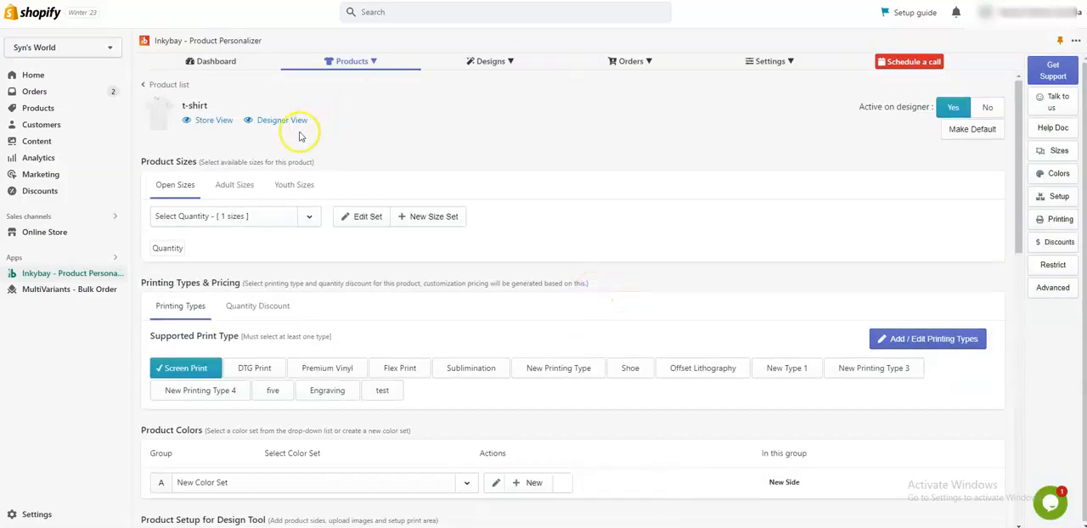
click(278, 119)
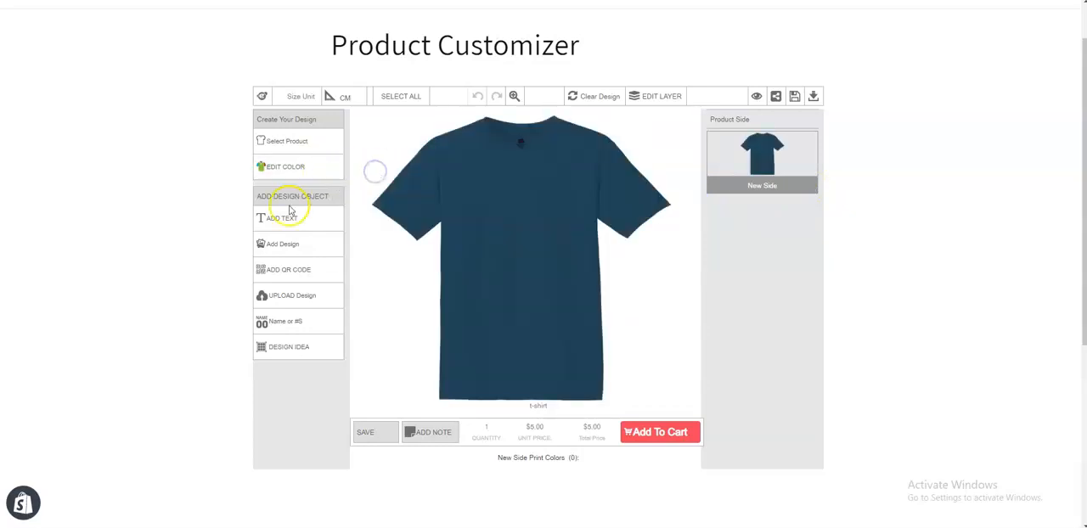
Step: Place a text object on the t-shirt's chest with ADD TEXT
click(283, 218)
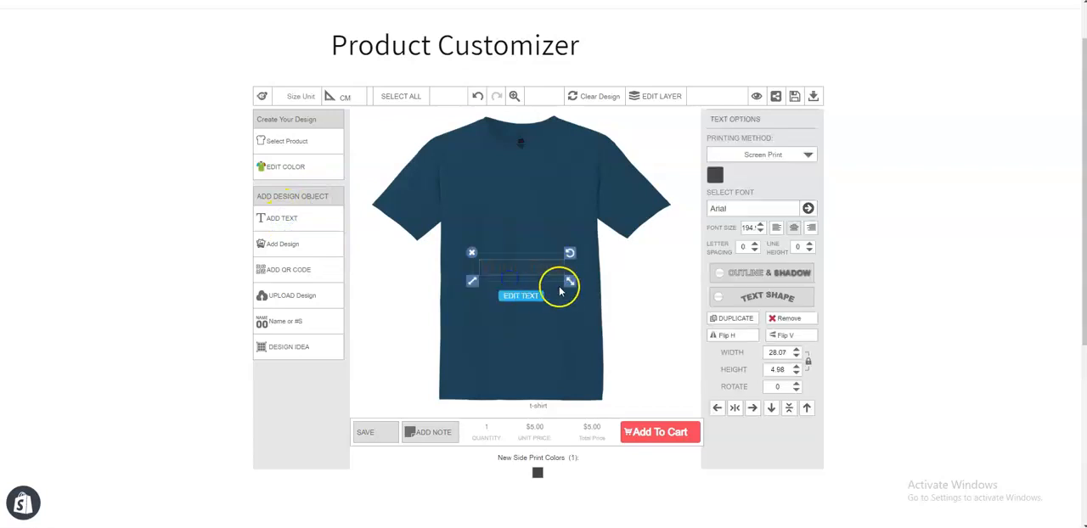